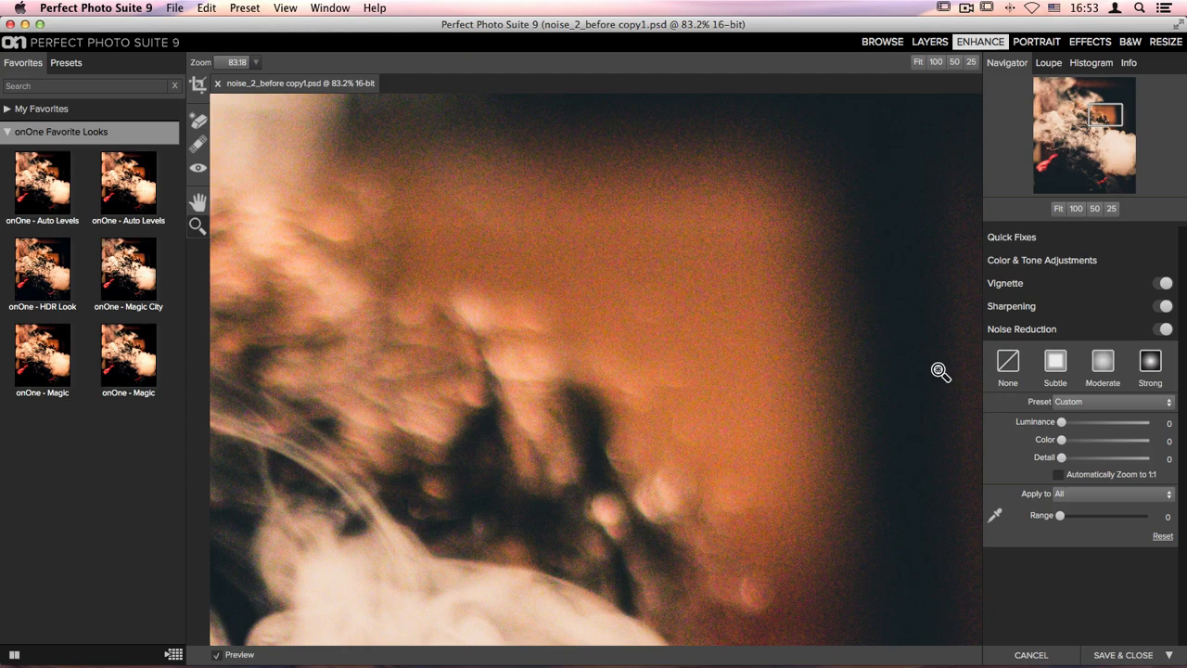
{"action": "mouse_move", "coordinate": [972, 378]}
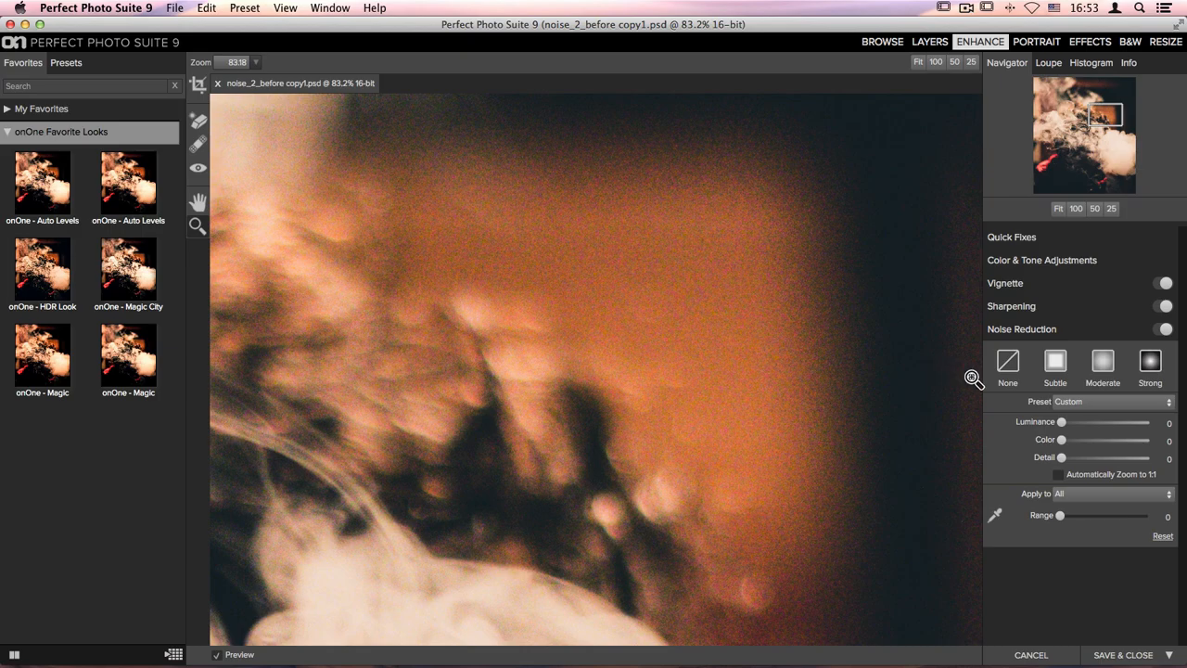
{"action": "mouse_move", "coordinate": [1010, 455]}
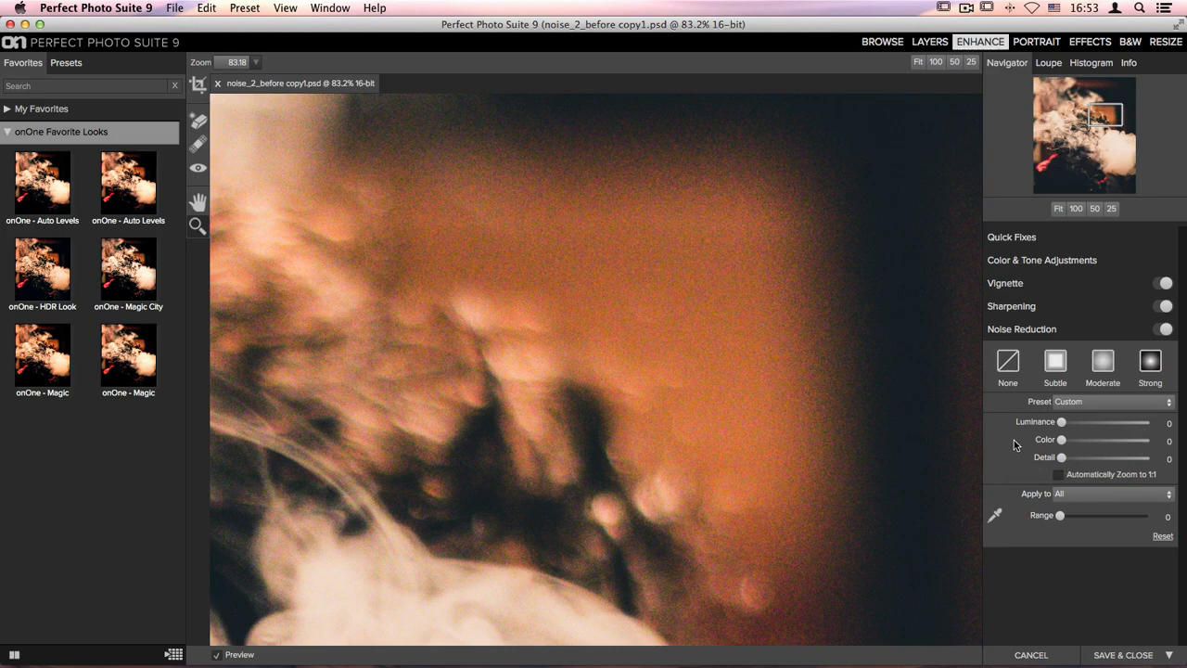
{"action": "mouse_move", "coordinate": [1043, 440]}
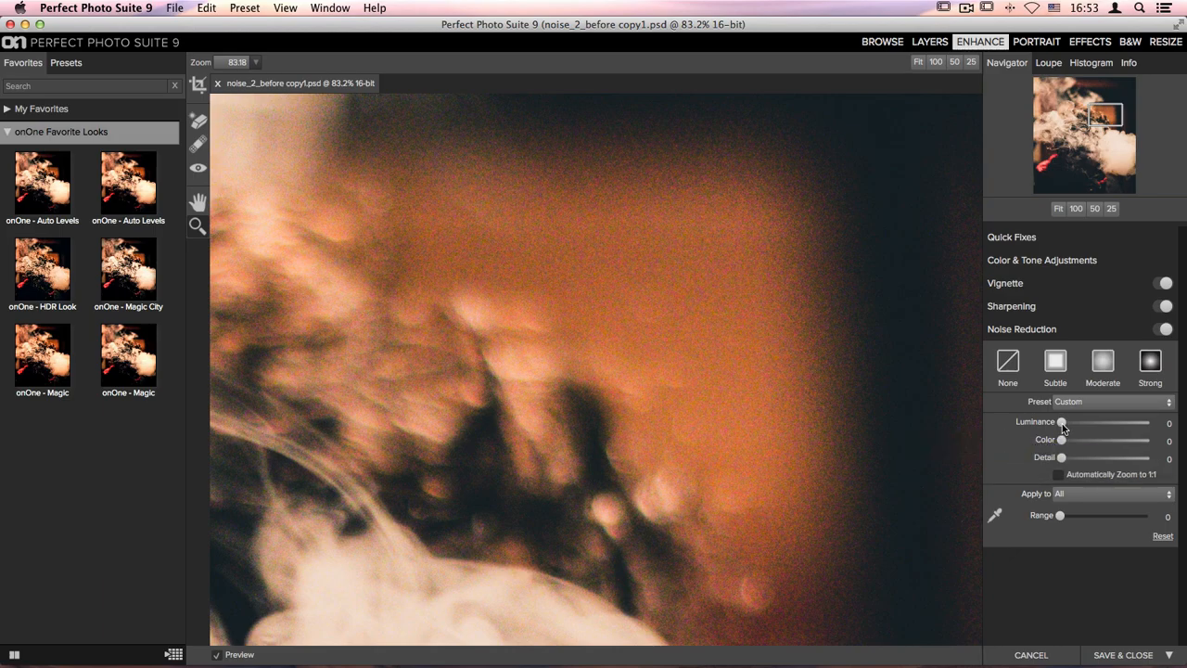
Set Luminance noise reduction to 50 and Color noise reduction to 69.
{"action": "left_click_drag", "start_coordinate": [1062, 423], "coordinate": [1094, 423]}
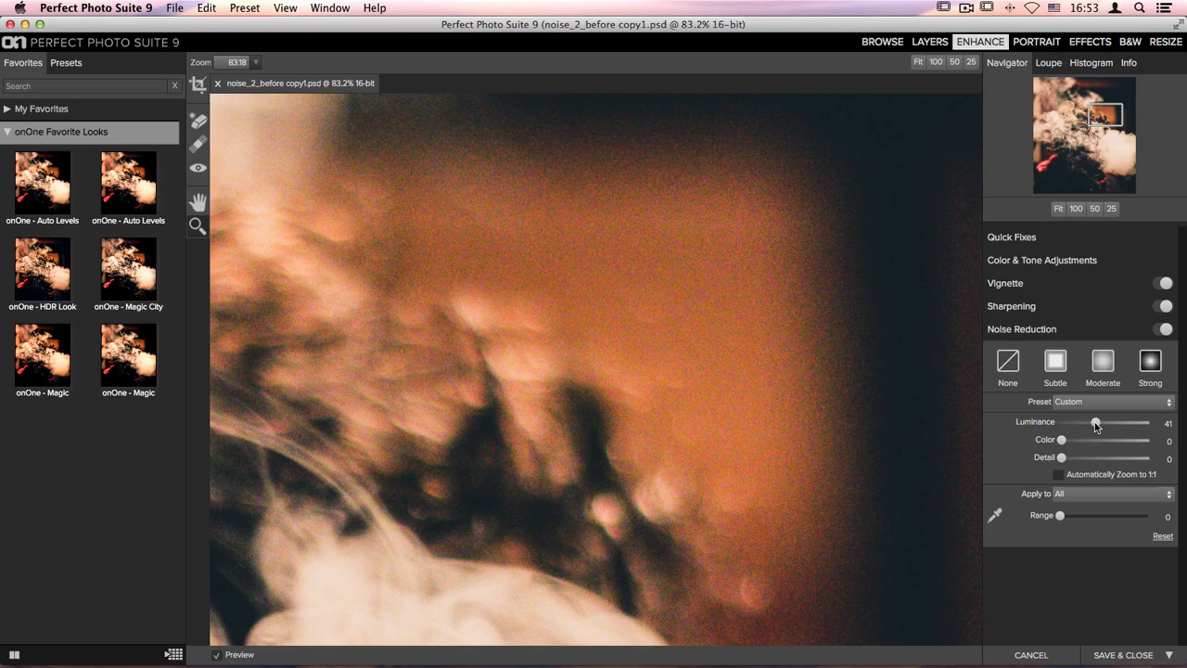
{"action": "left_click_drag", "start_coordinate": [1097, 423], "coordinate": [1103, 423]}
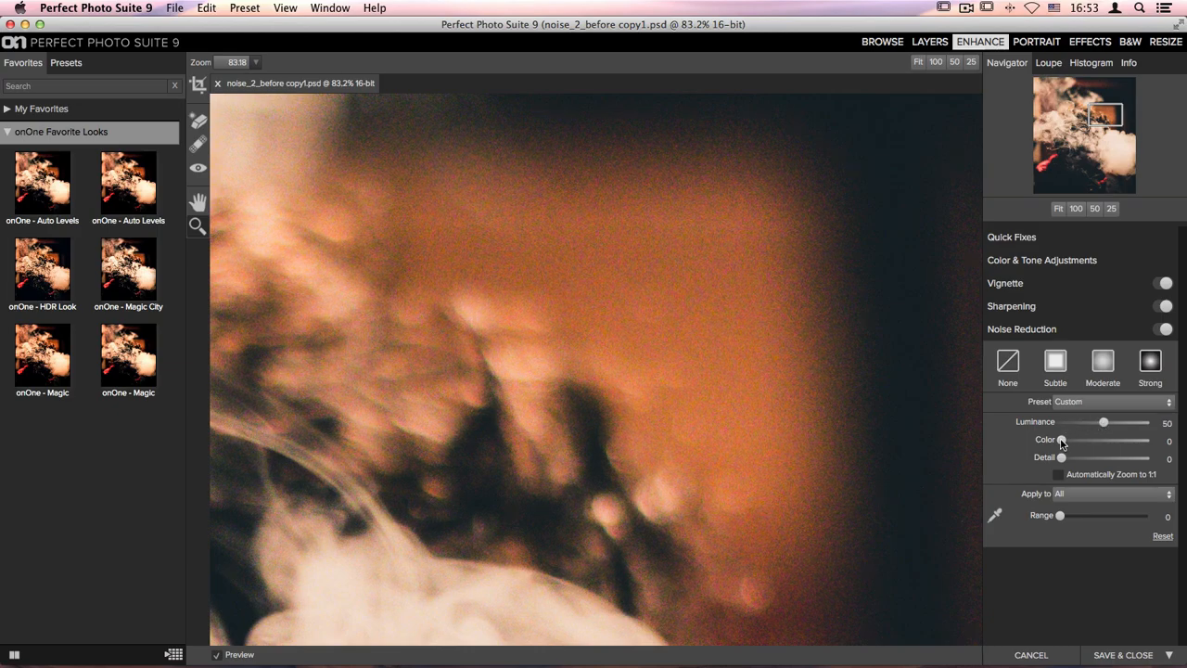
{"action": "left_click_drag", "start_coordinate": [1062, 440], "coordinate": [1100, 439]}
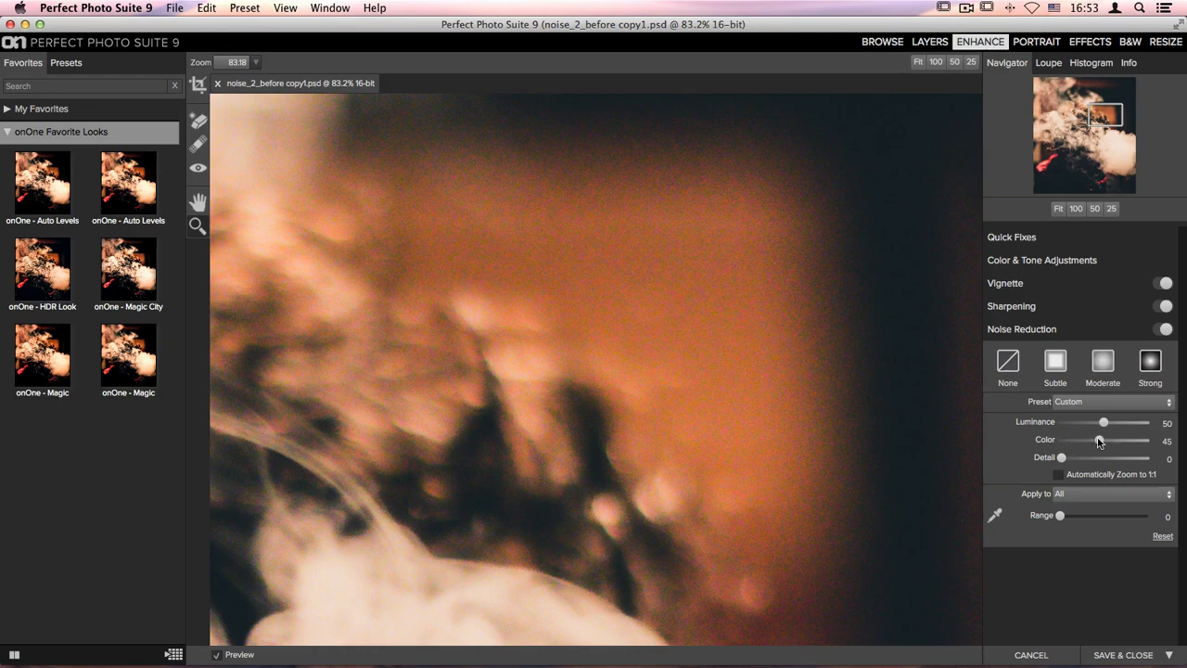
{"action": "left_click_drag", "start_coordinate": [1100, 441], "coordinate": [1121, 441]}
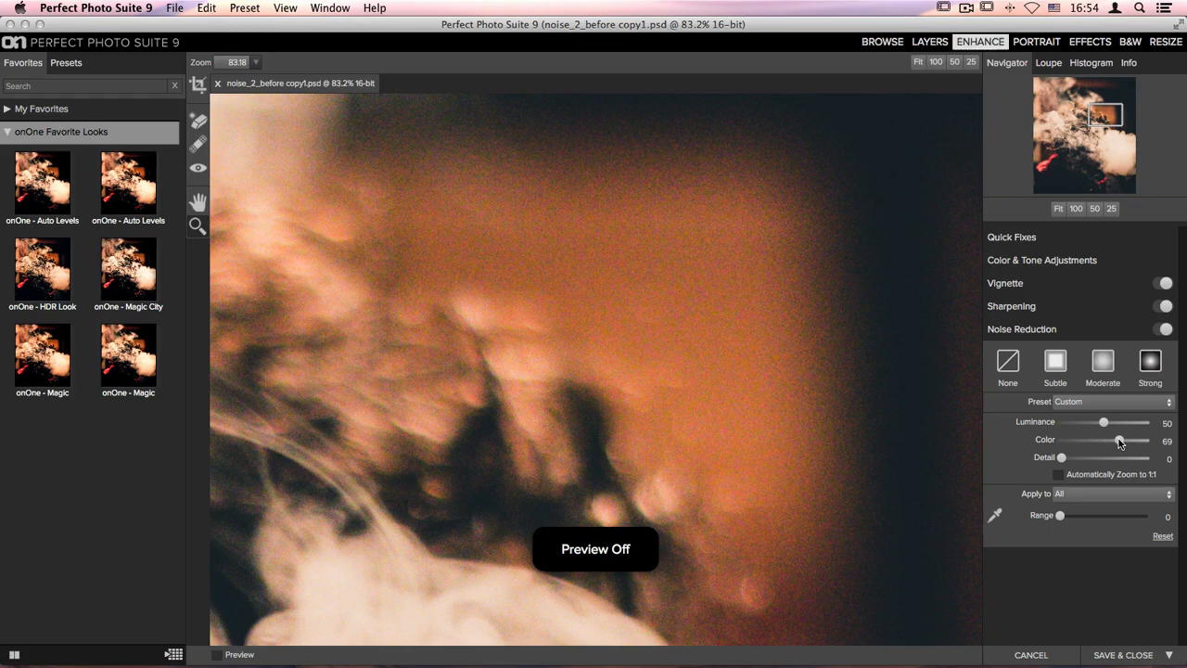
Turn Preview back on to show the Luminance 50, Color 69 result.
{"action": "left_click", "coordinate": [215, 654]}
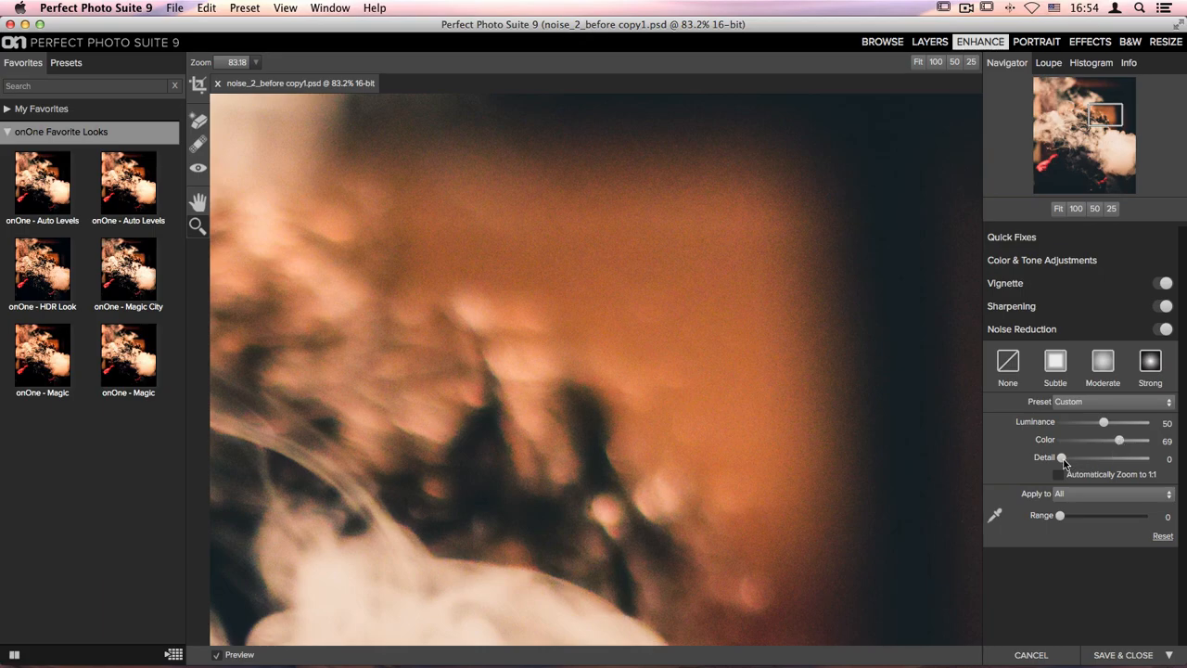
Set Detail to 27 and keep the Apply to dropdown on All tones.
{"action": "left_click_drag", "start_coordinate": [1063, 457], "coordinate": [1085, 458]}
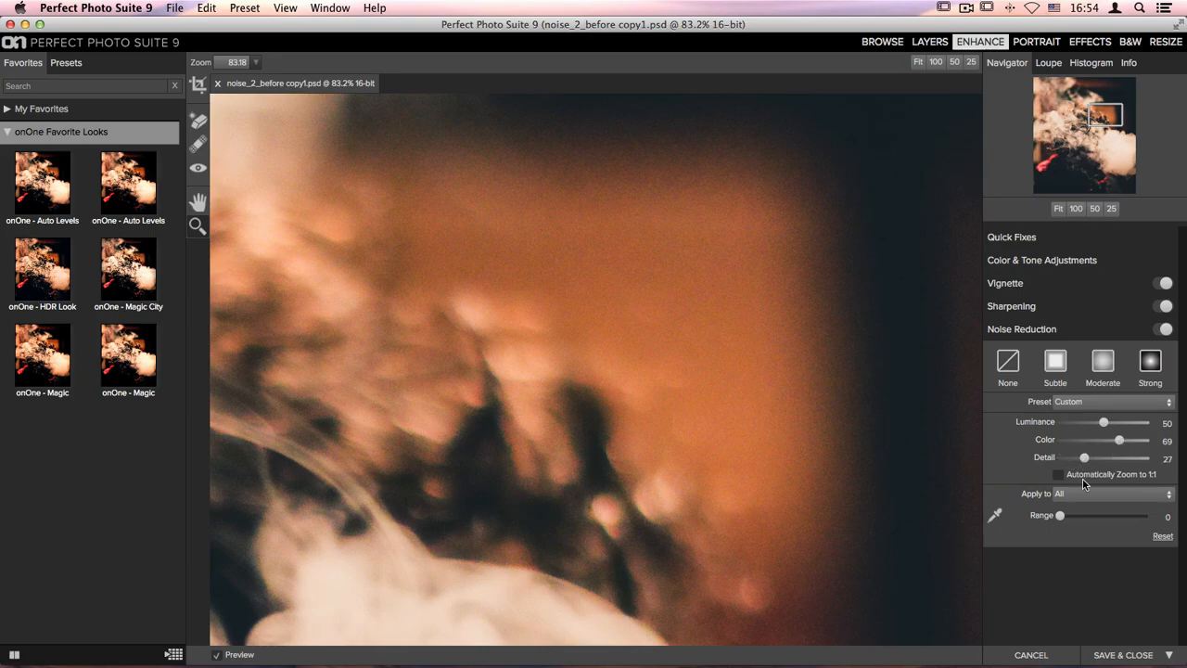
{"action": "mouse_move", "coordinate": [1074, 536]}
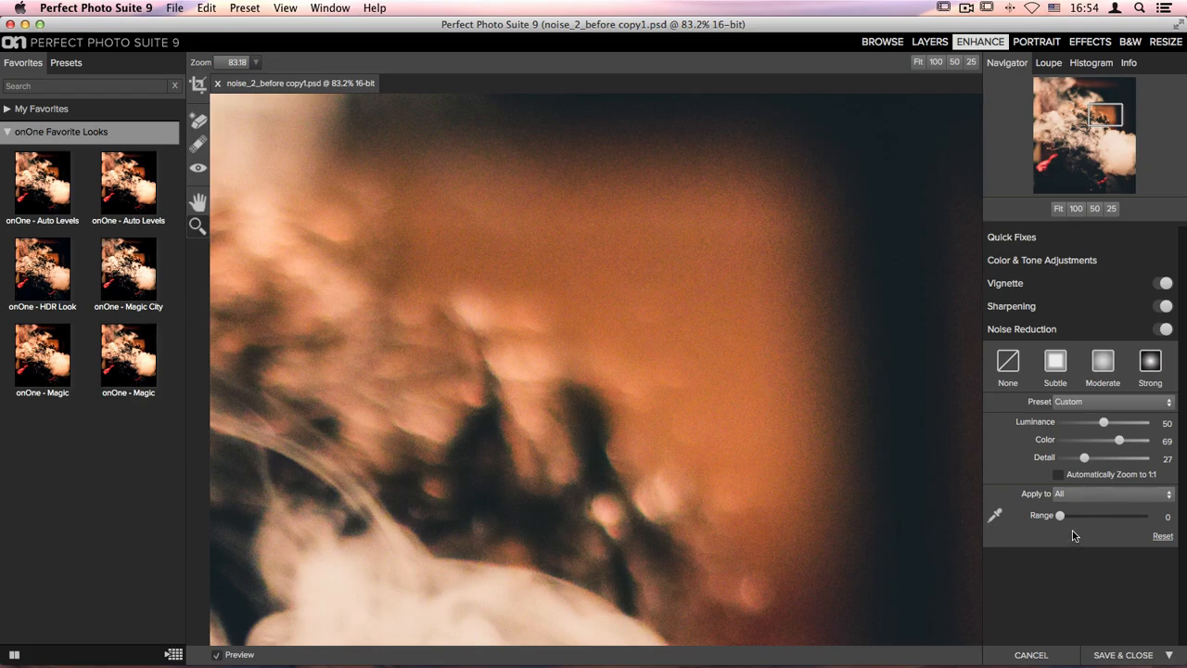
{"action": "mouse_move", "coordinate": [1073, 508]}
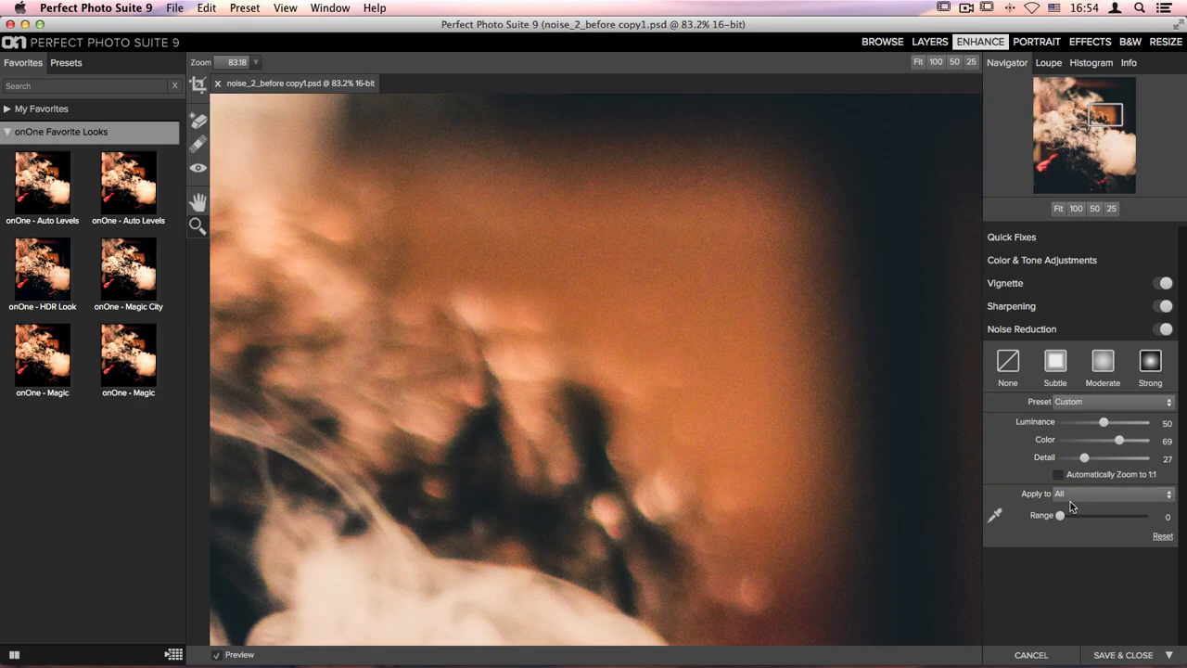
{"action": "left_click", "coordinate": [1111, 493]}
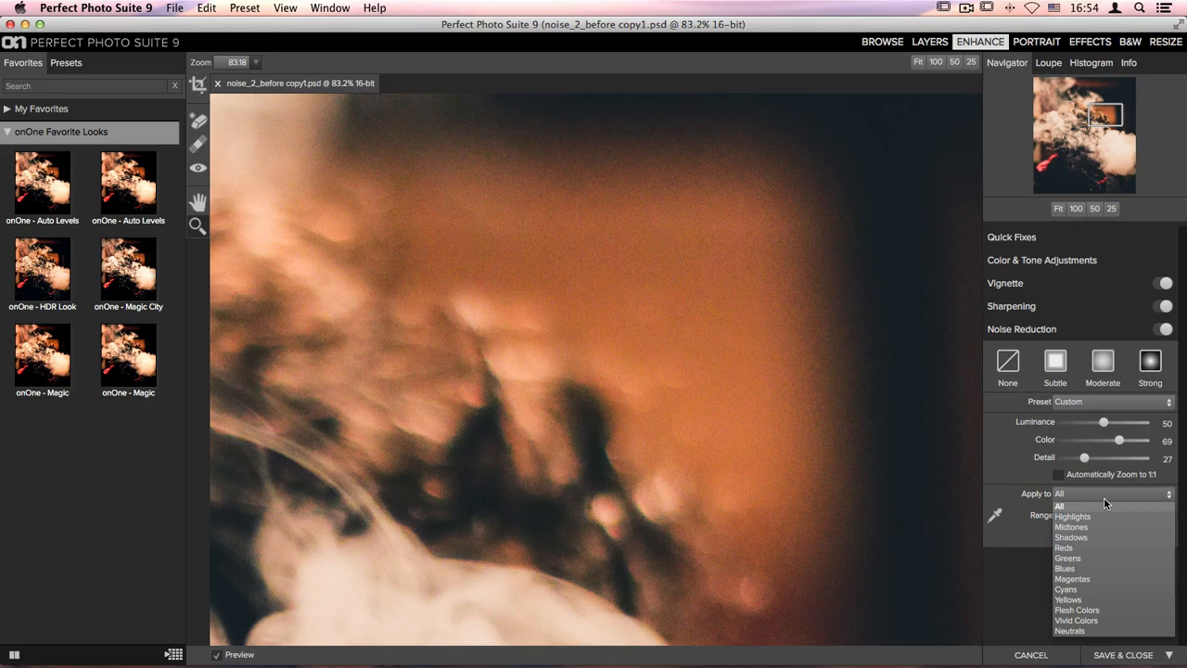
{"action": "left_click", "coordinate": [1060, 505]}
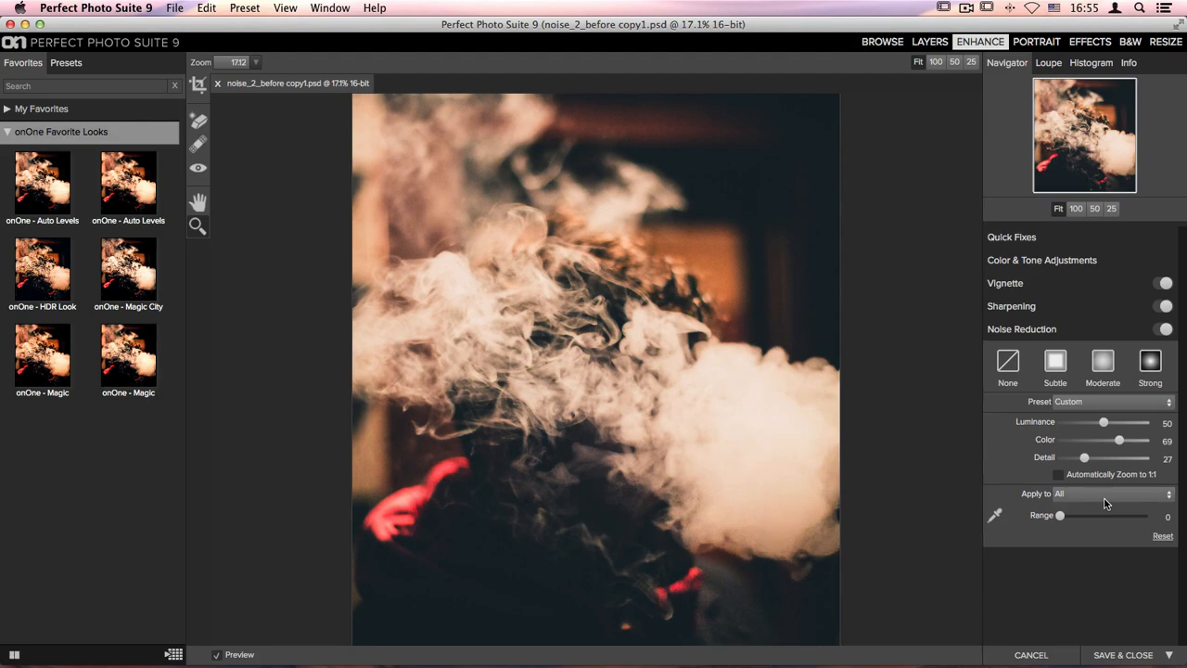
{"action": "left_click", "coordinate": [216, 655]}
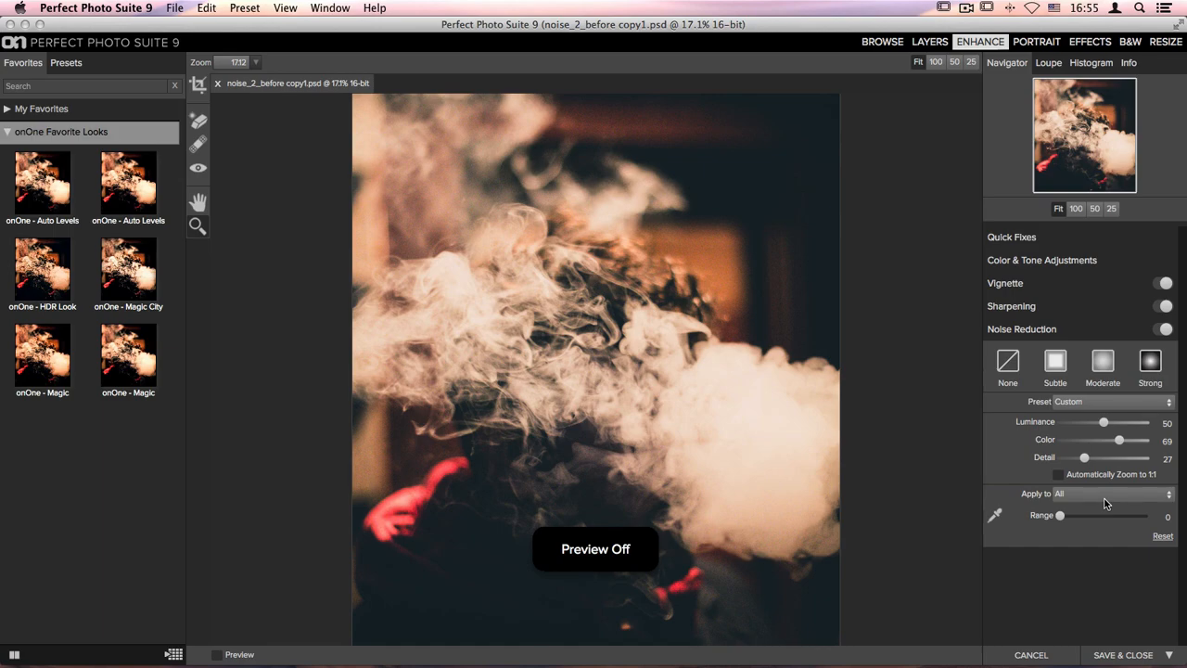
{"action": "left_click", "coordinate": [215, 655]}
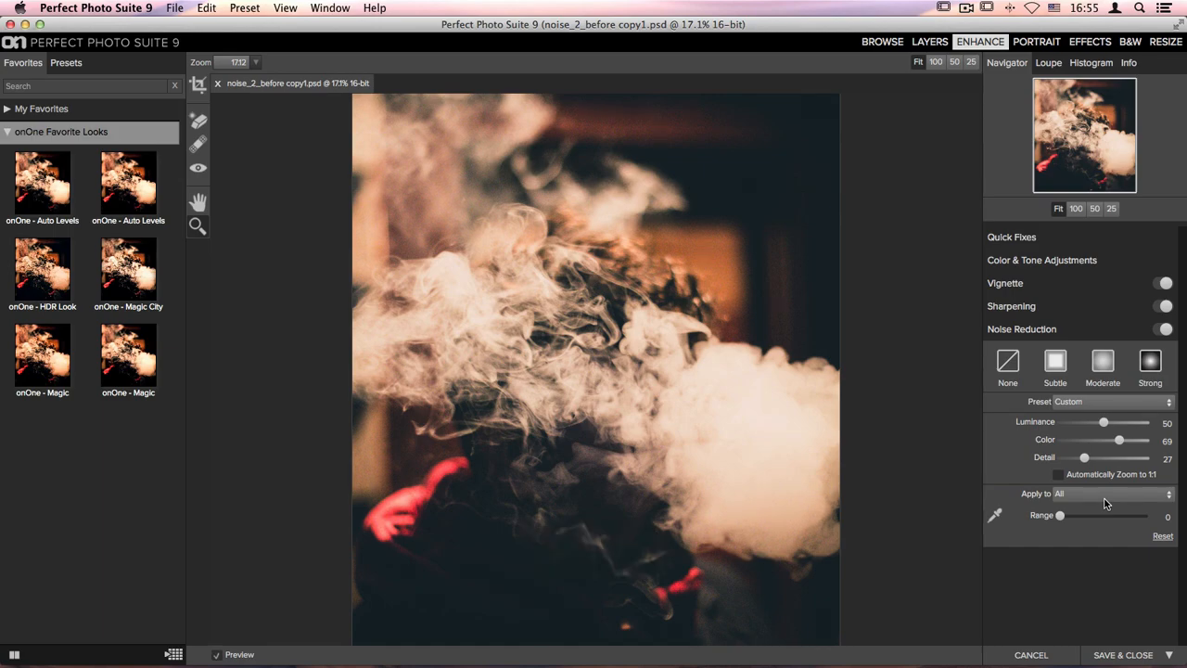